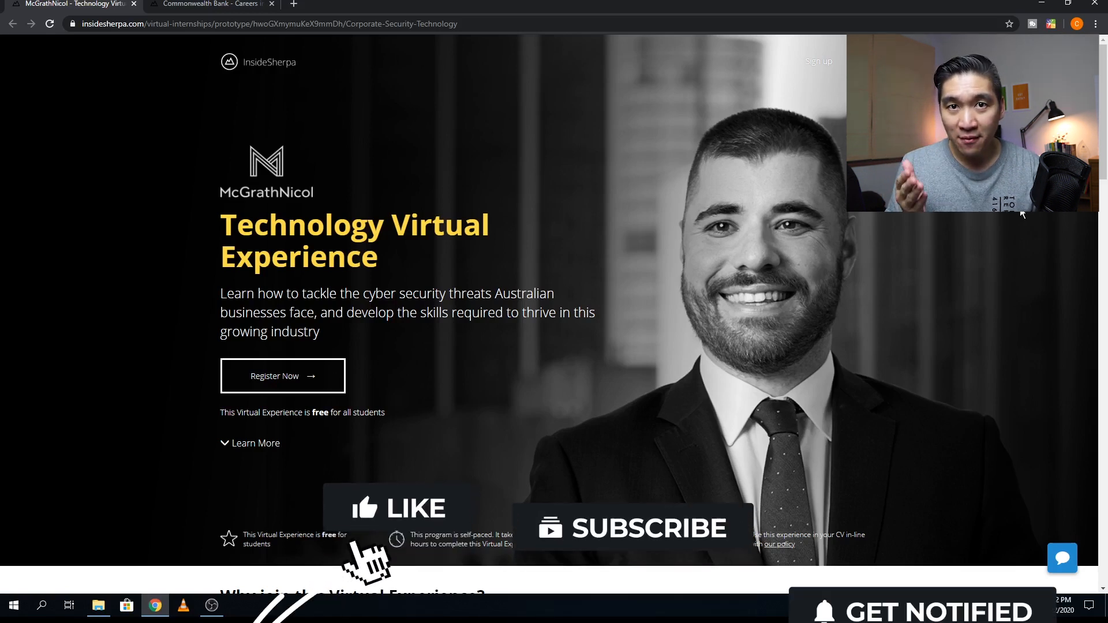
# - Scroll the McGrathNicol page to the 'Why join this Virtual Experience?' section on technology-risk work and graduate skills
pyautogui.click(399, 508)
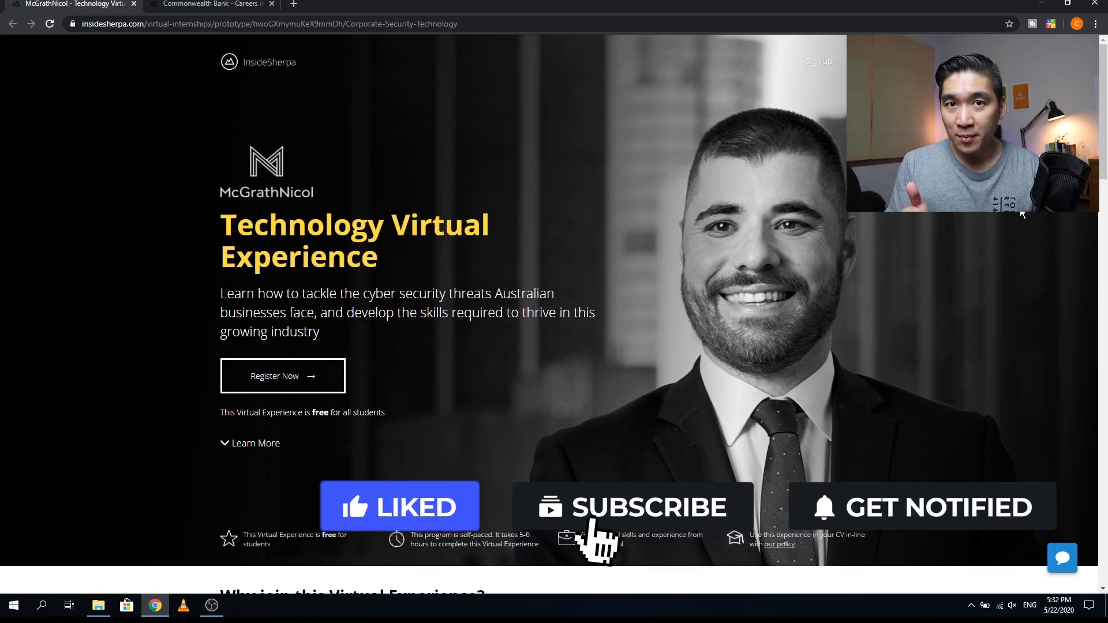
pyautogui.click(632, 507)
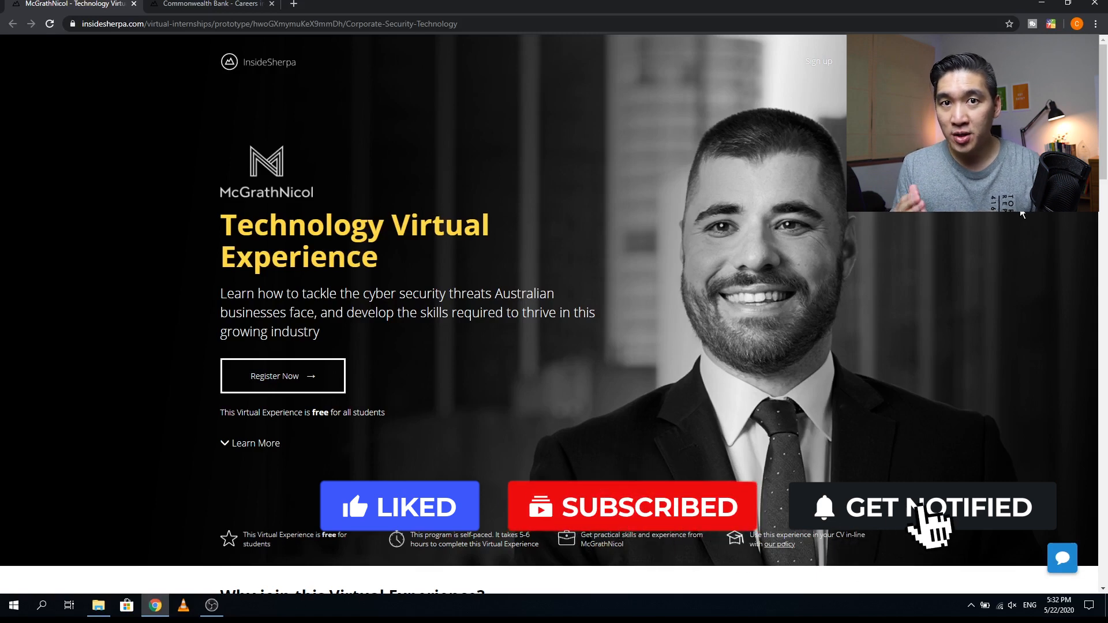
pyautogui.scroll(-3)
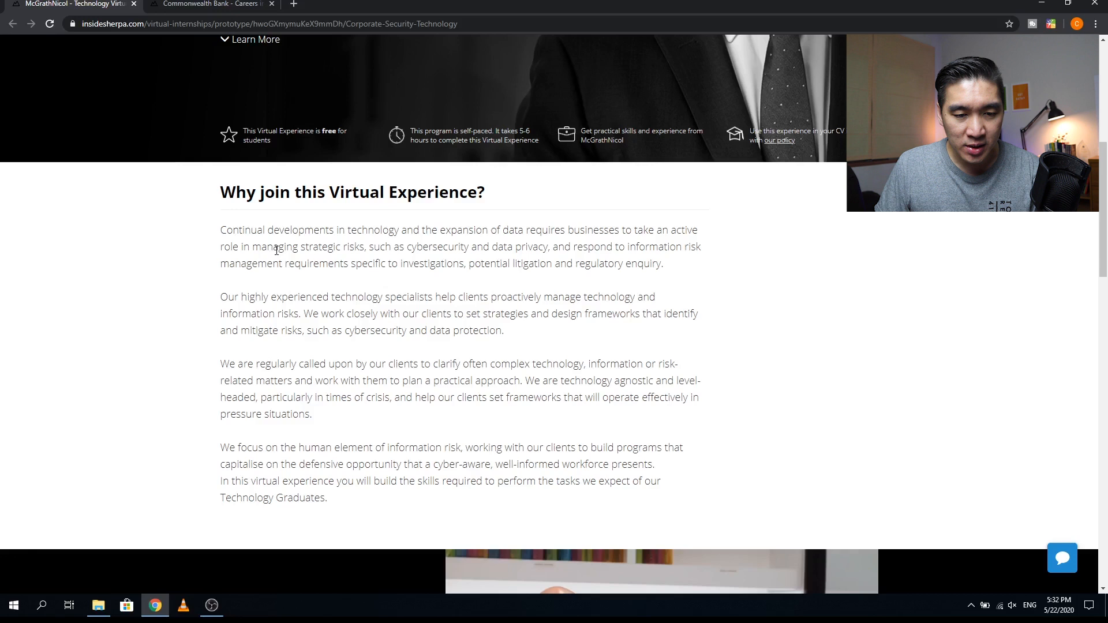
pyautogui.moveTo(582, 243)
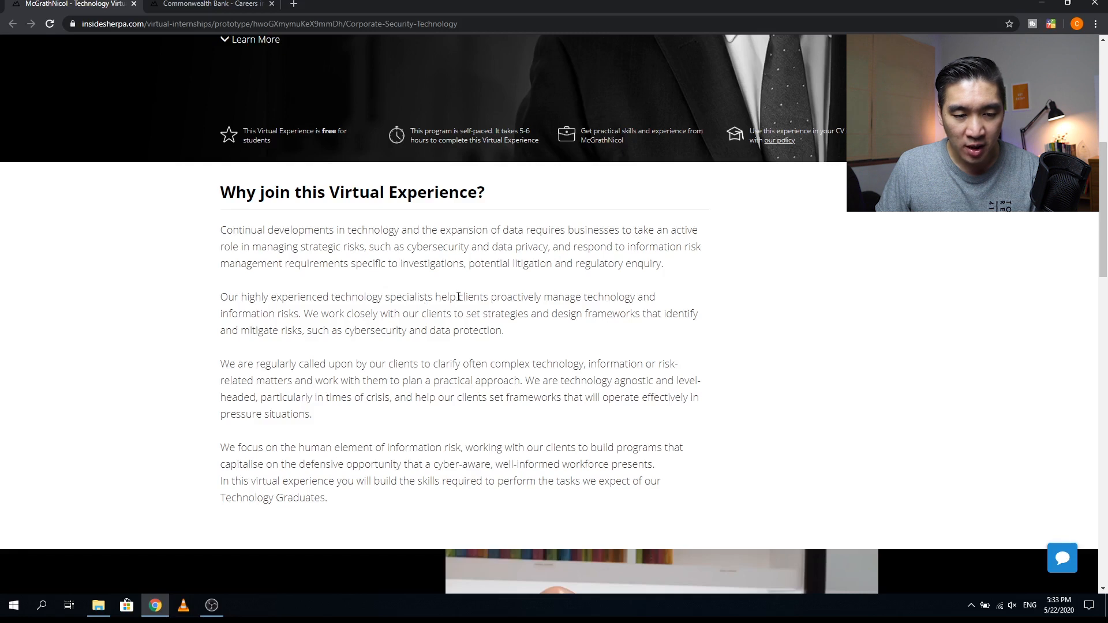
pyautogui.moveTo(439, 334)
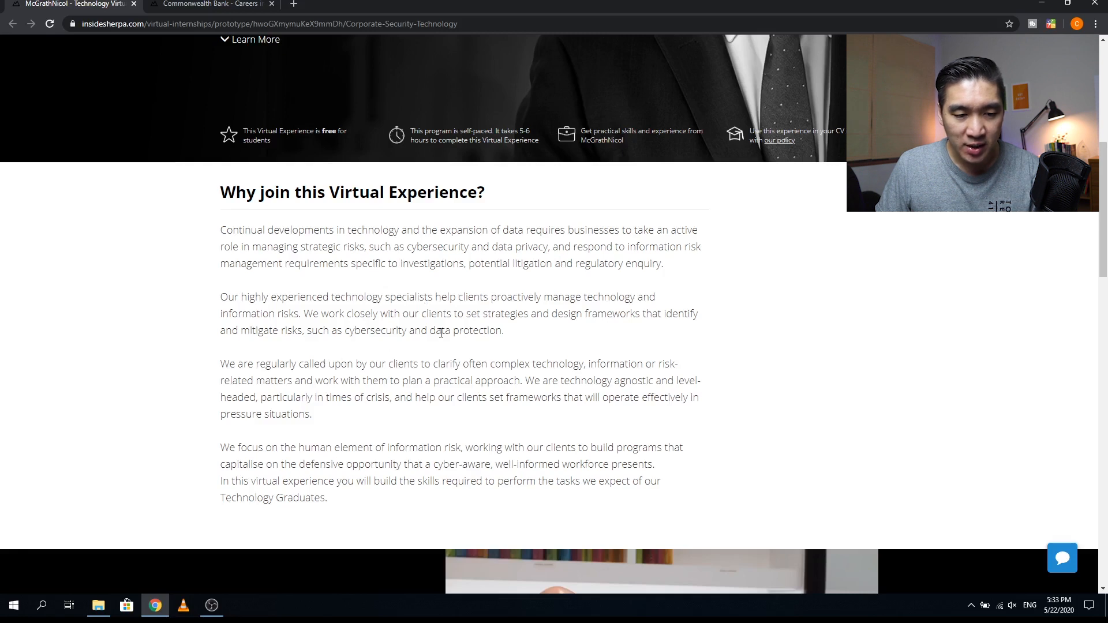
pyautogui.moveTo(590, 462)
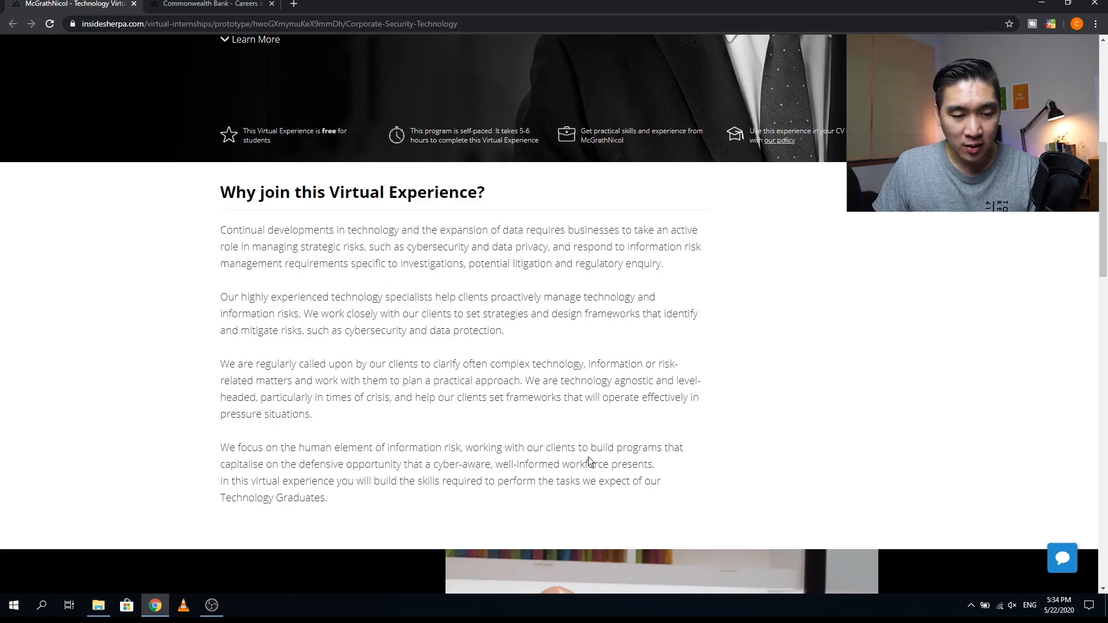
pyautogui.moveTo(417, 438)
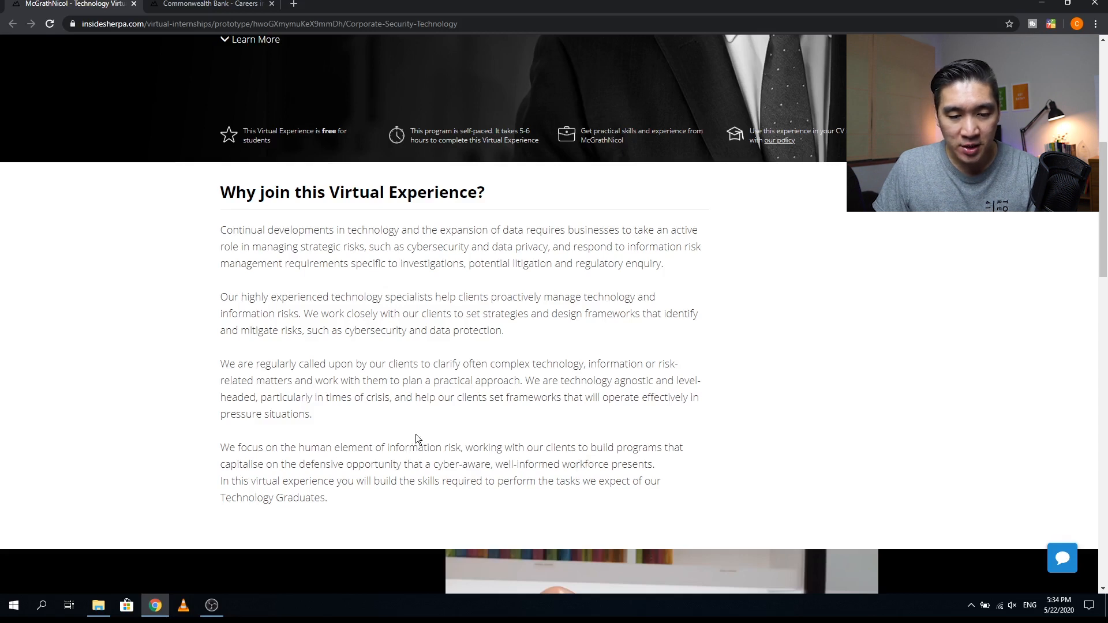
pyautogui.moveTo(580, 420)
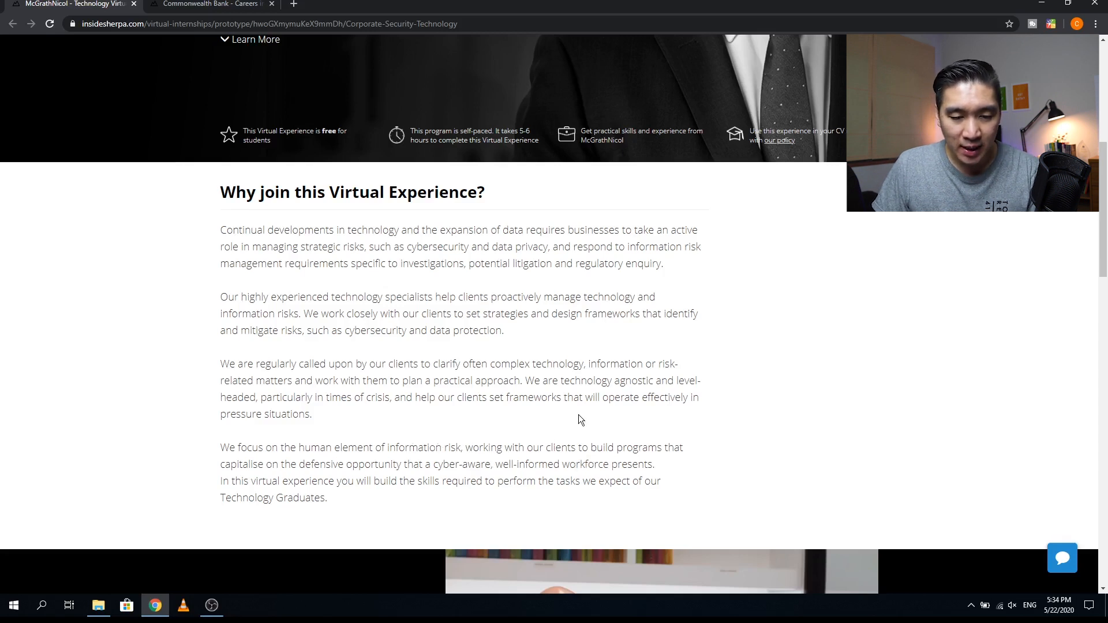
pyautogui.moveTo(699, 425)
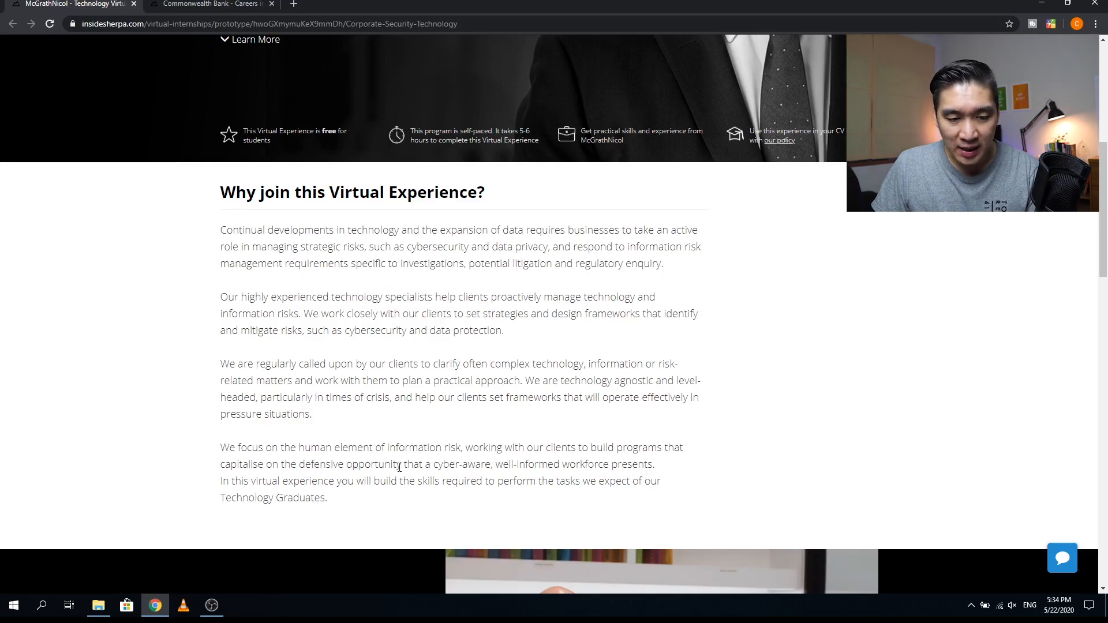
pyautogui.scroll(3)
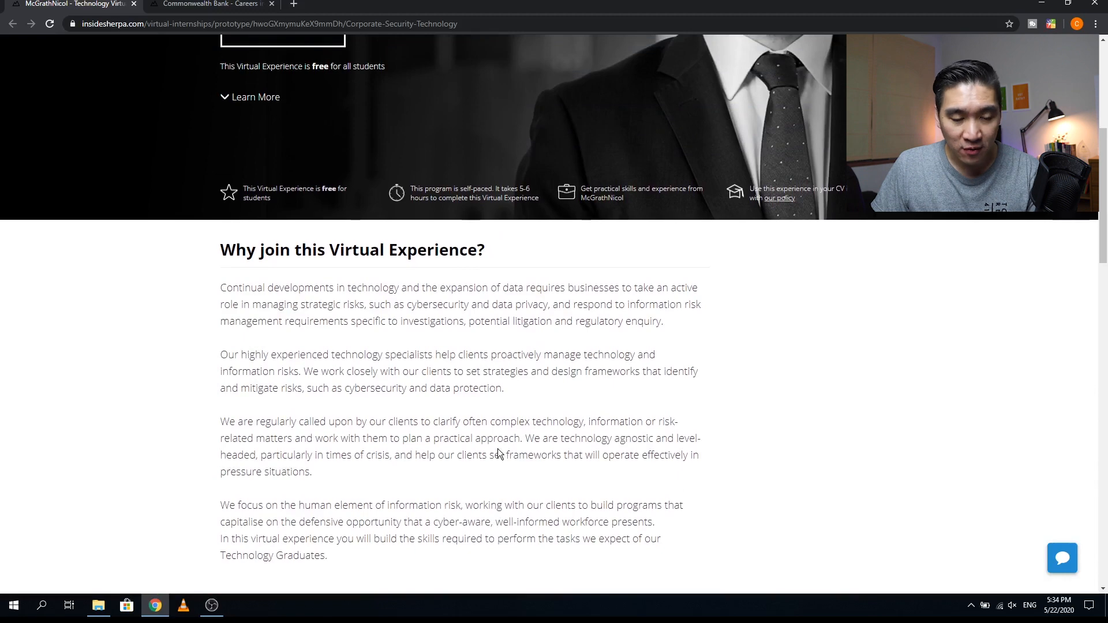
# - Scroll to partner Shane Bell's introductory video about the Technology Virtual Experience
pyautogui.scroll(-3)
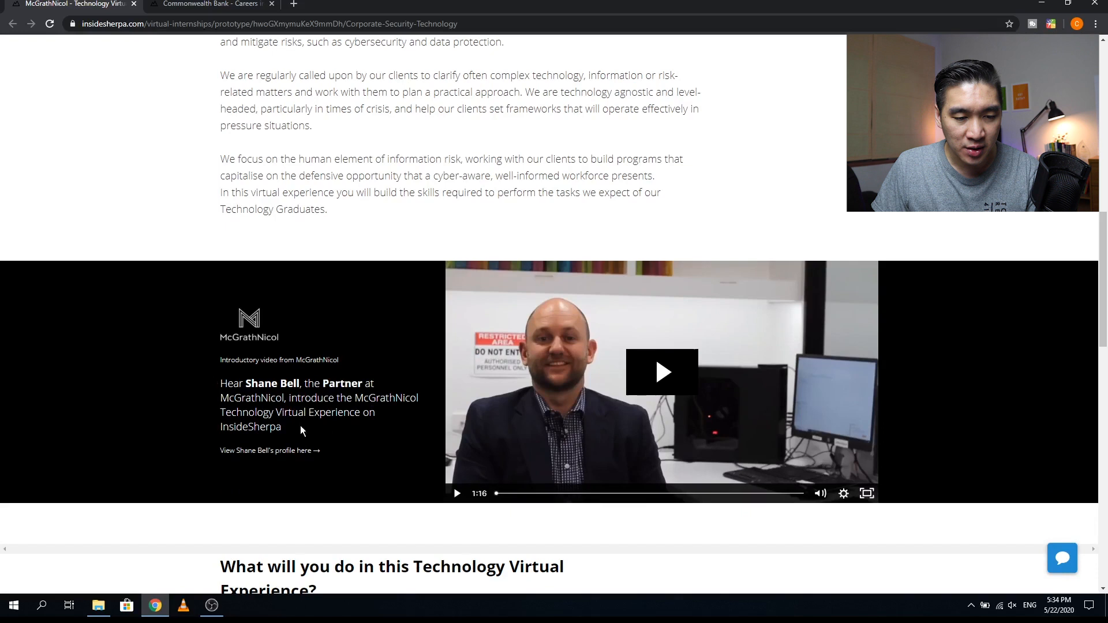
pyautogui.moveTo(707, 396)
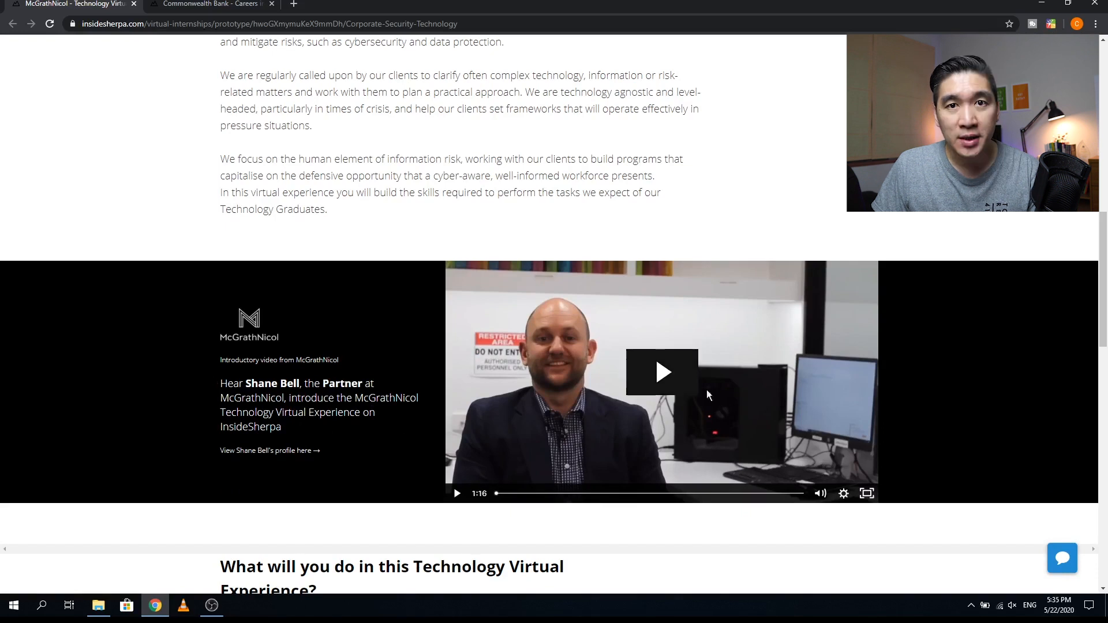
pyautogui.moveTo(686, 372)
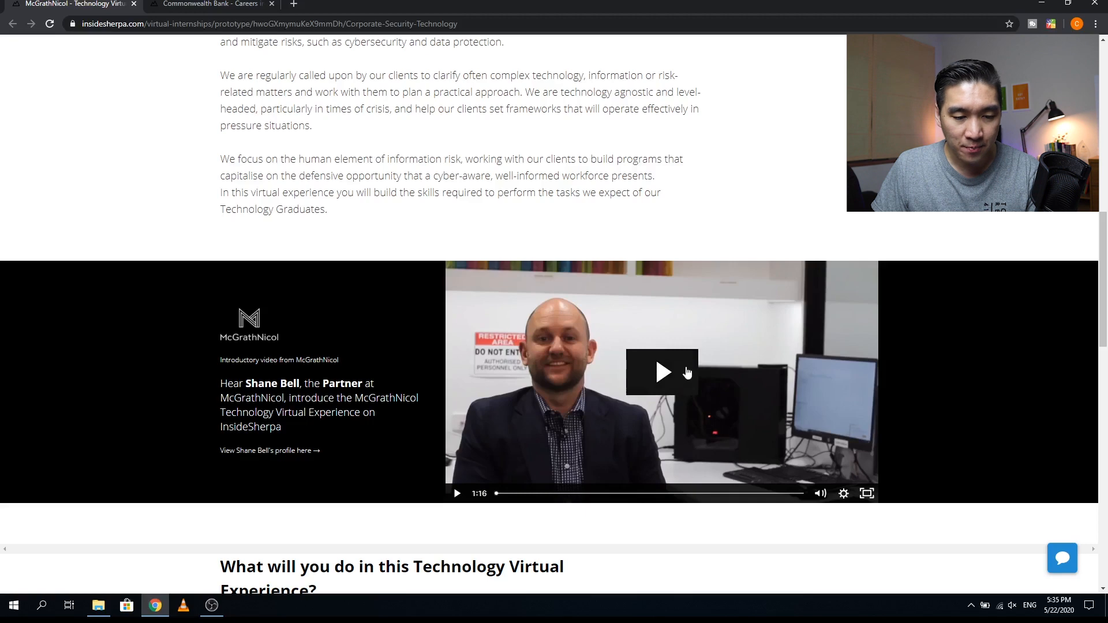
# - Scroll through the three modules: incident response, data analytics and hunting, post-incident review
pyautogui.scroll(-3)
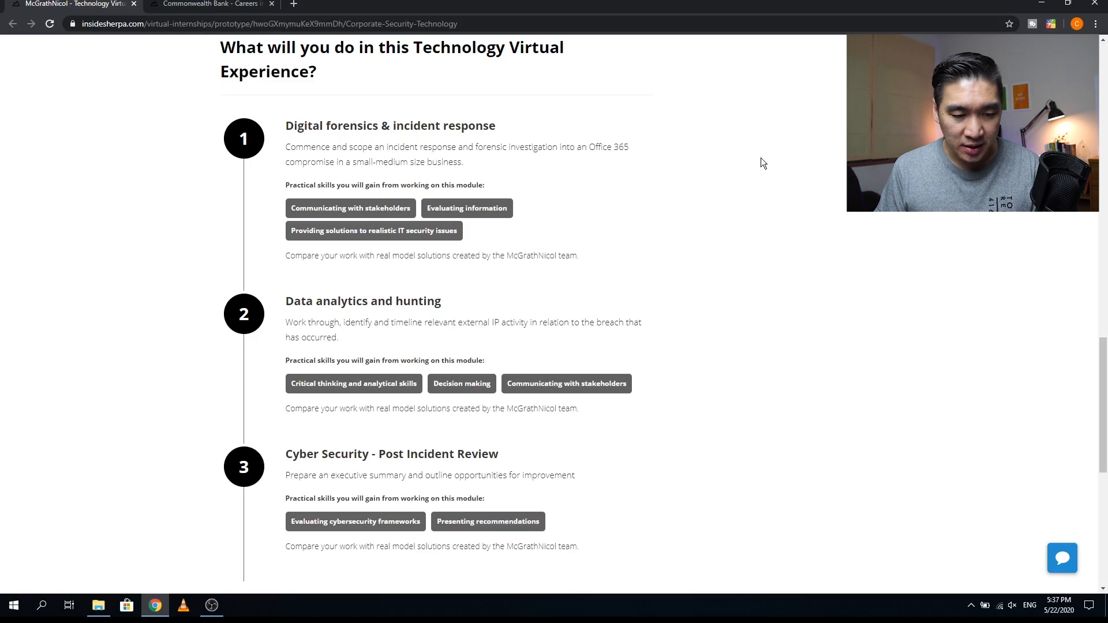
pyautogui.scroll(-3)
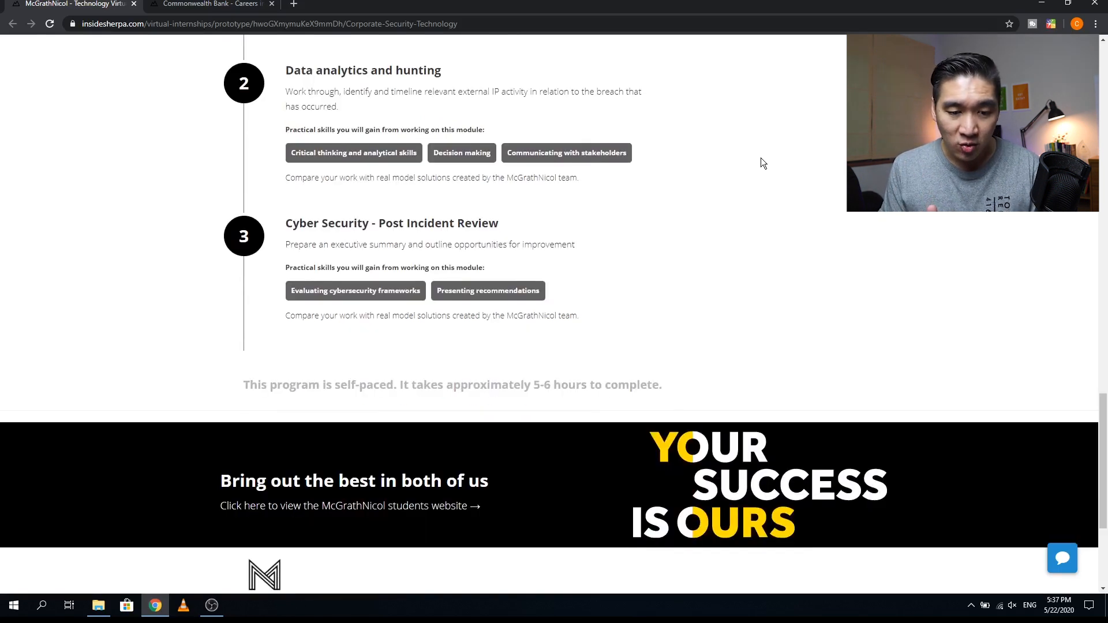